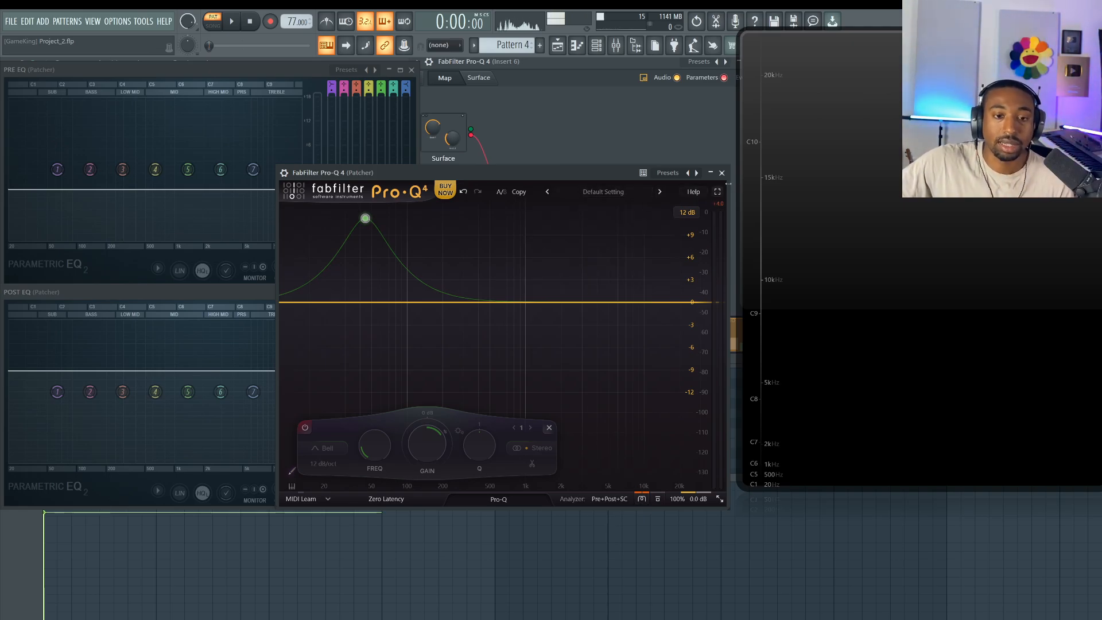
# Close the Pro-Q 4 window to reveal the PRE EQ → Pro-Q 4 → POST EQ Patcher chain.
pyautogui.click(642, 499)
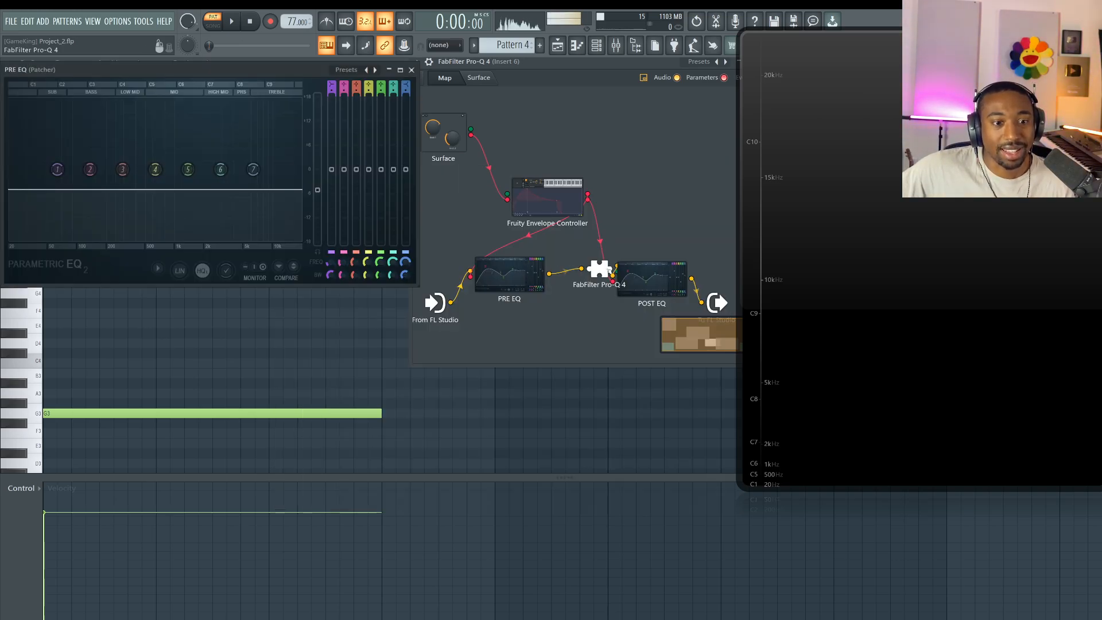
# Reopen FabFilter Pro-Q 4 from its Patcher node beside the PRE EQ and POST EQ.
pyautogui.doubleClick(599, 270)
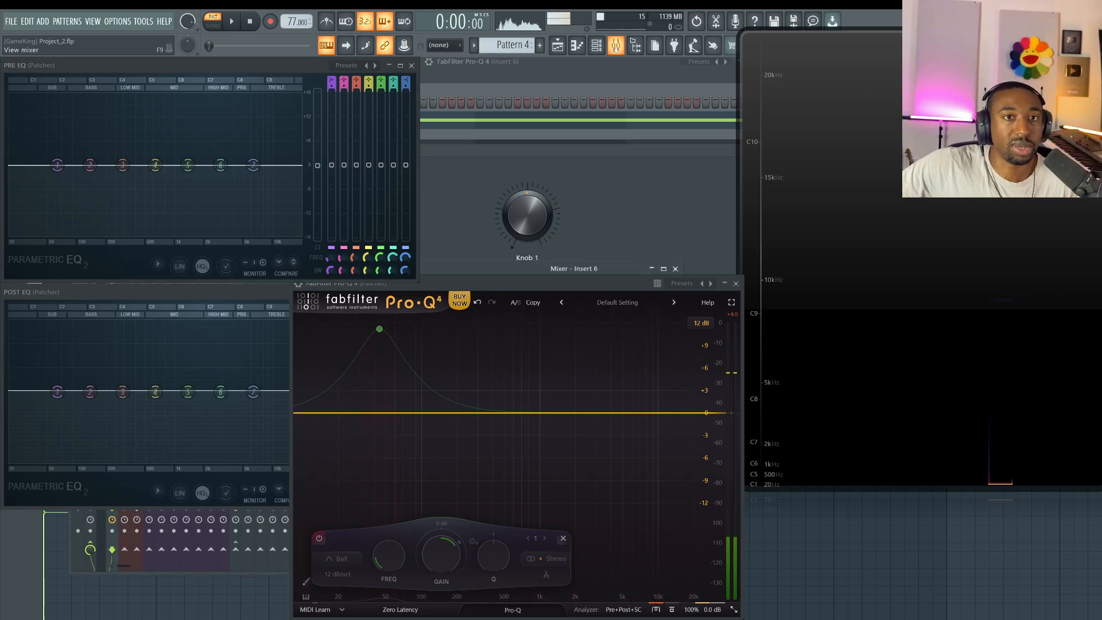
# Show the mixer on insert 6 with FabFilter Pro-Q 4 and Wave Candy loaded.
pyautogui.click(229, 20)
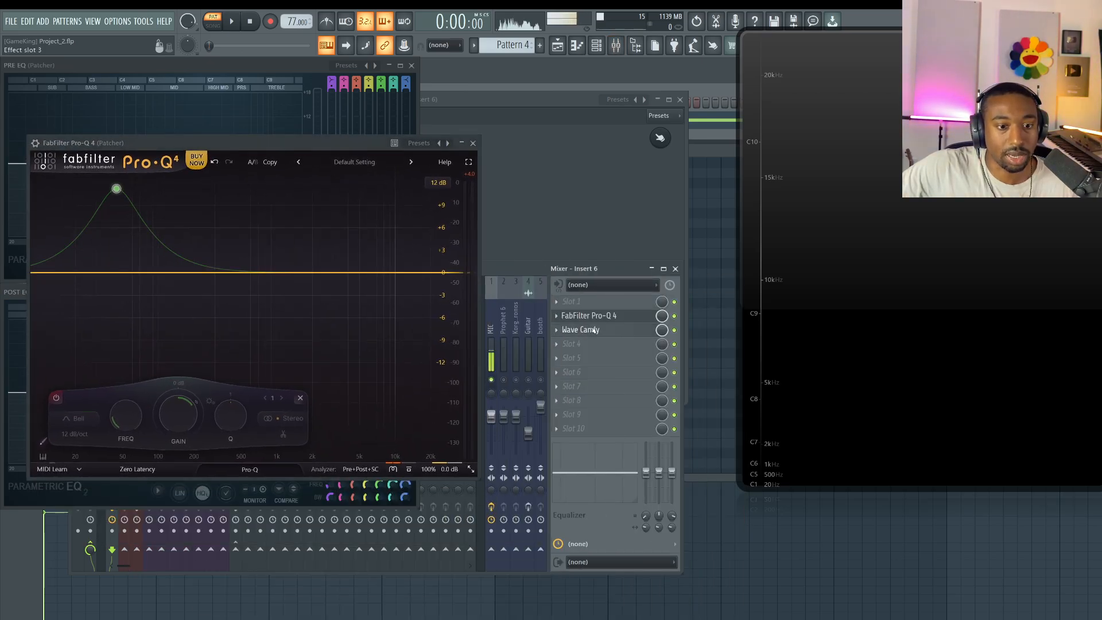
# Raise Wave Candy's spectrum resolution to 4096, then 8192 bands, while playing.
pyautogui.click(581, 329)
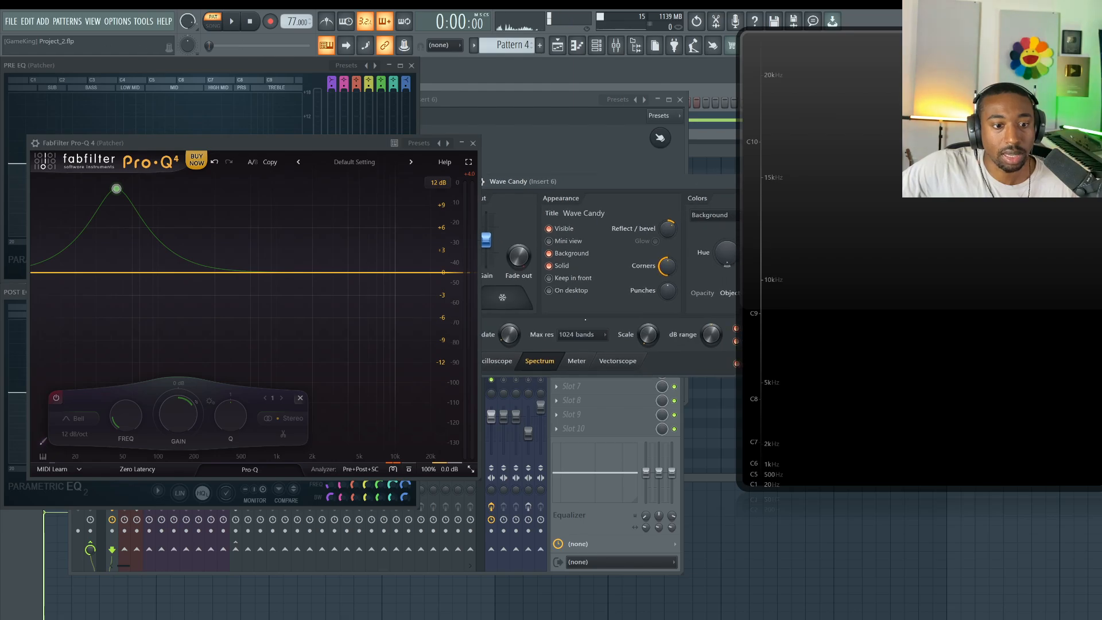
pyautogui.click(582, 334)
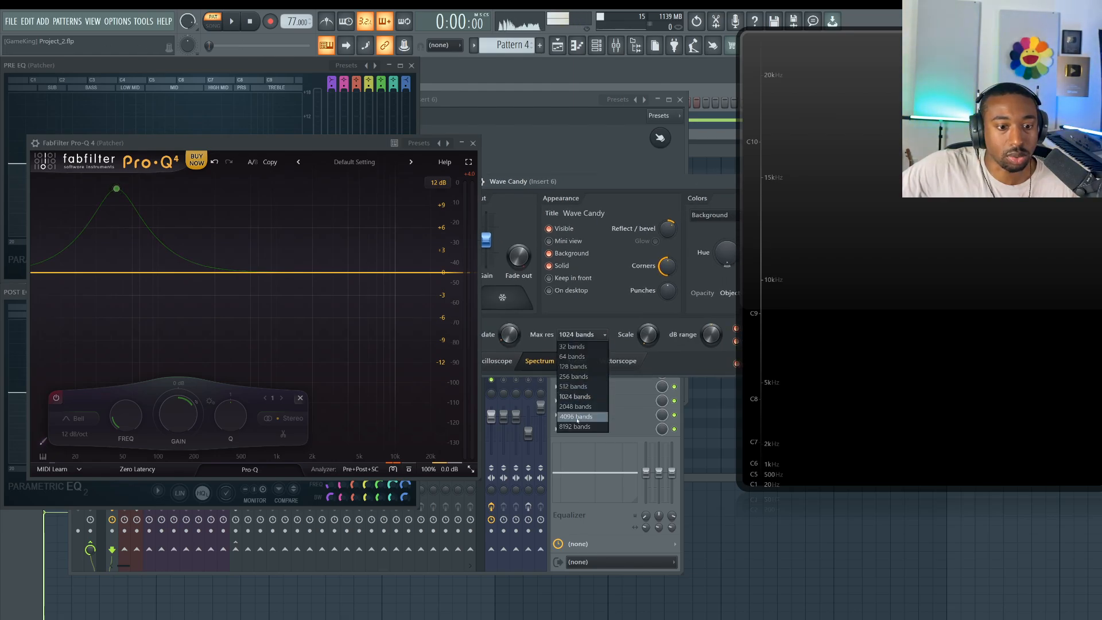
pyautogui.click(577, 417)
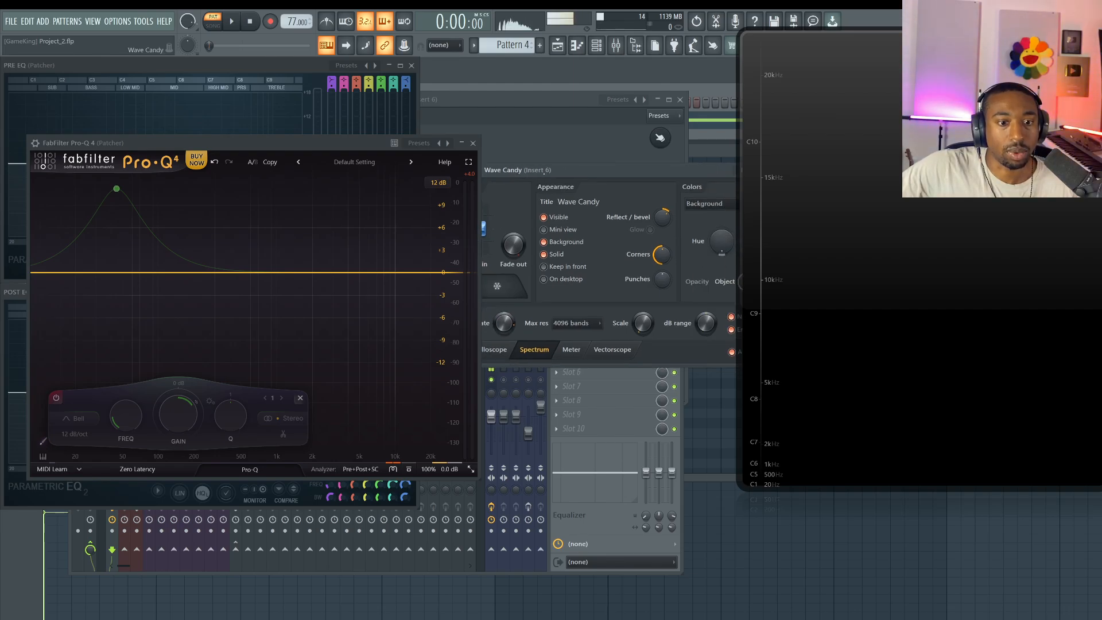
pyautogui.click(230, 21)
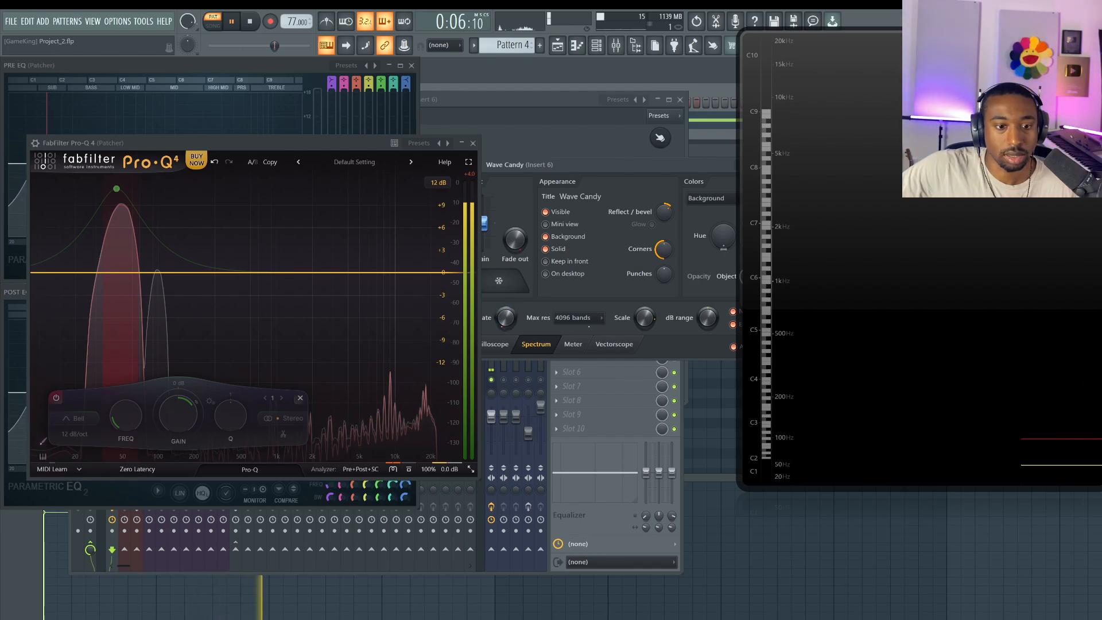
pyautogui.click(573, 317)
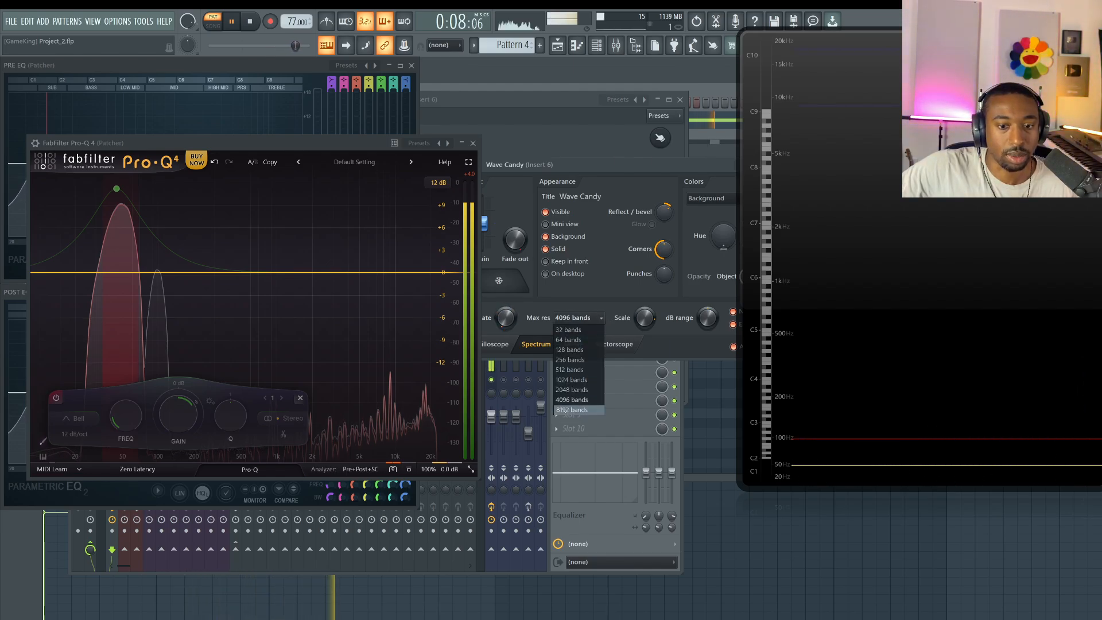
pyautogui.click(572, 410)
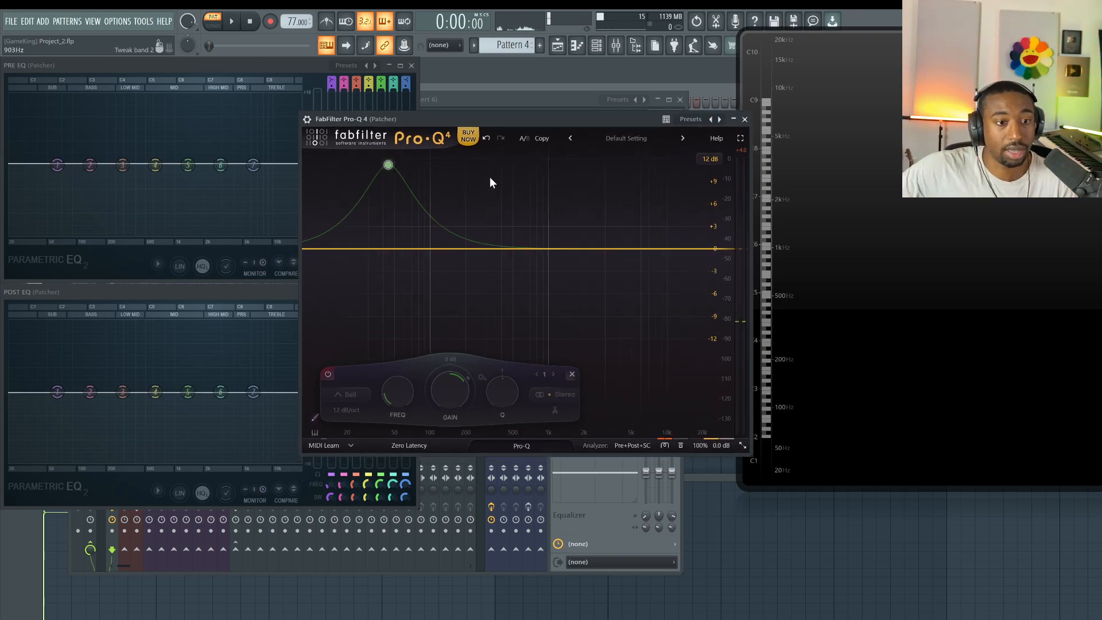
# Close the mixer and reopen the insert 6 Pro-Q 4 Patcher with both EQs.
pyautogui.click(745, 118)
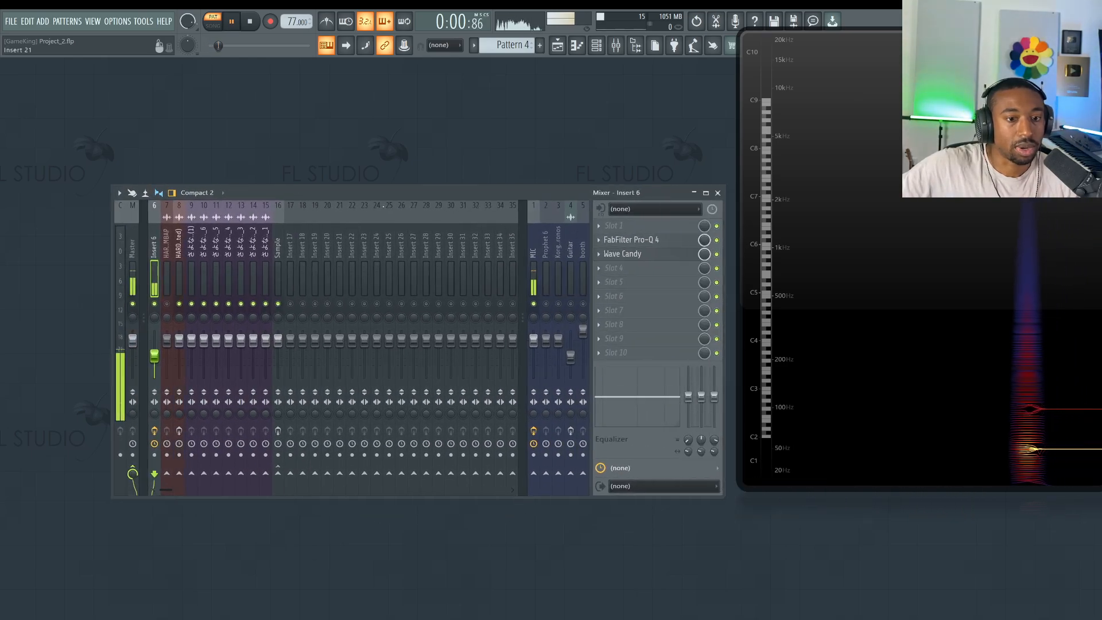
pyautogui.click(617, 240)
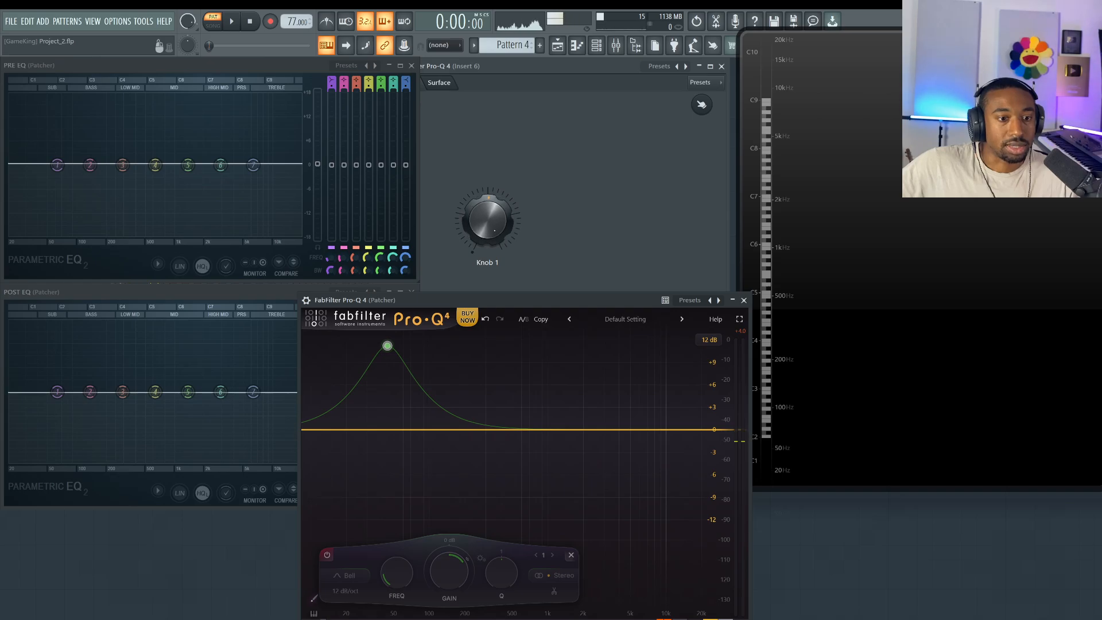
# Play the bass and lower Pro-Q 4's output level to around -5.9 dB.
pyautogui.click(234, 20)
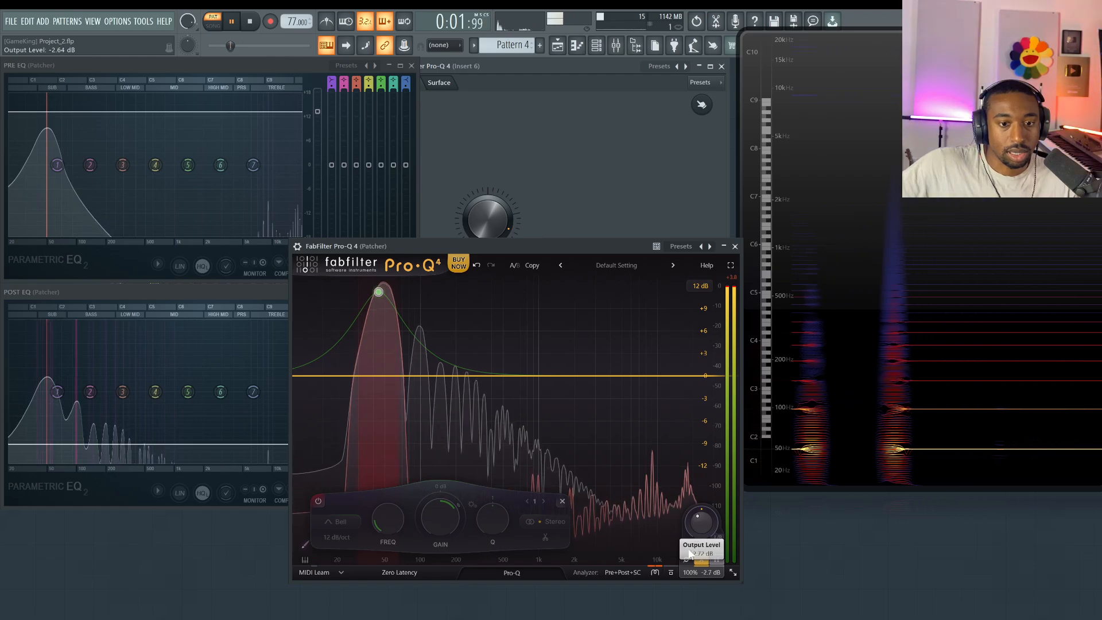
pyautogui.moveTo(701, 520); pyautogui.dragTo(701, 534)
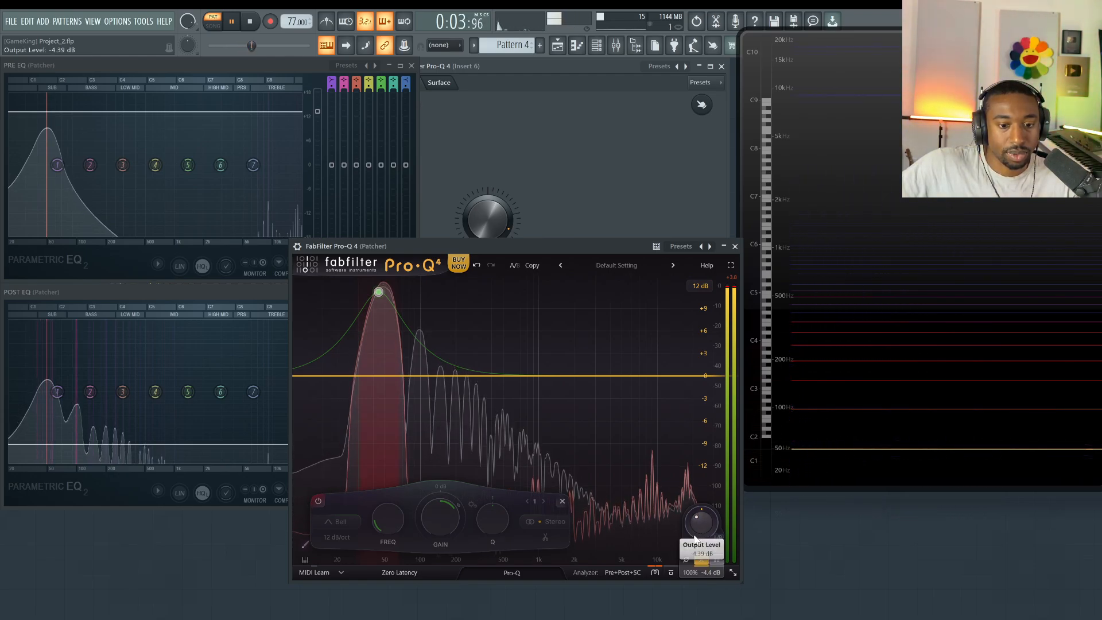
pyautogui.moveTo(701, 520); pyautogui.dragTo(701, 534)
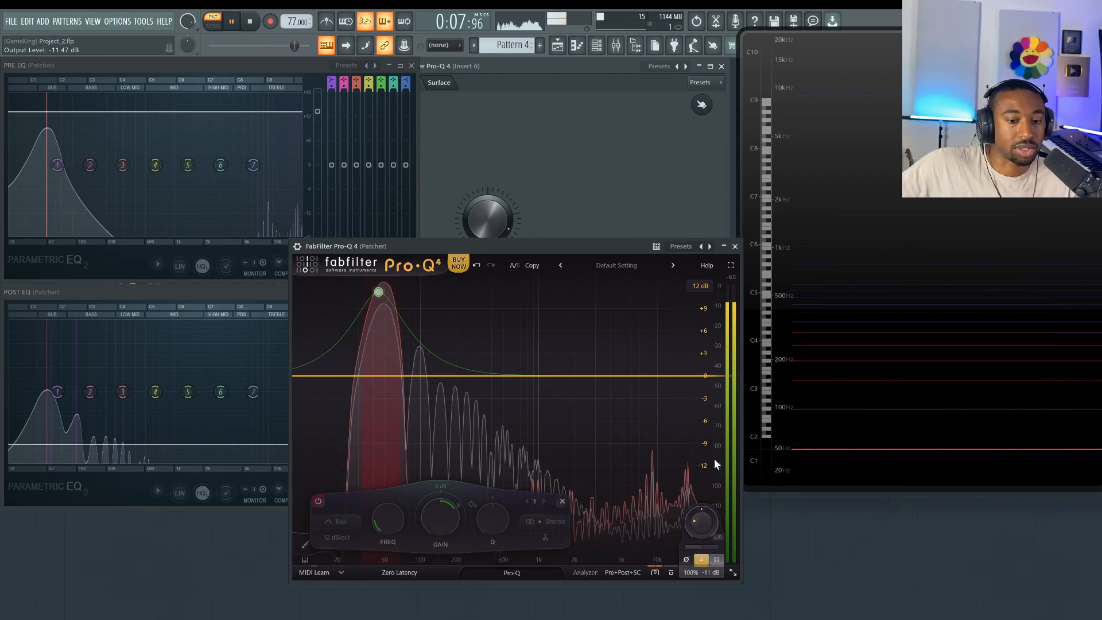
pyautogui.moveTo(701, 524); pyautogui.dragTo(701, 506)
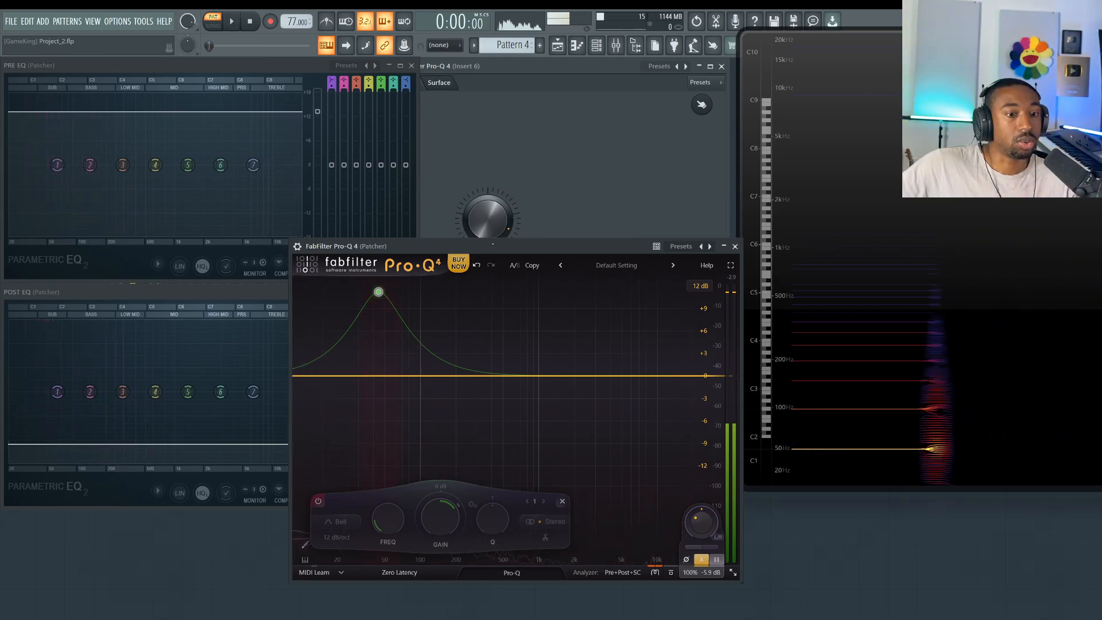
pyautogui.click(234, 21)
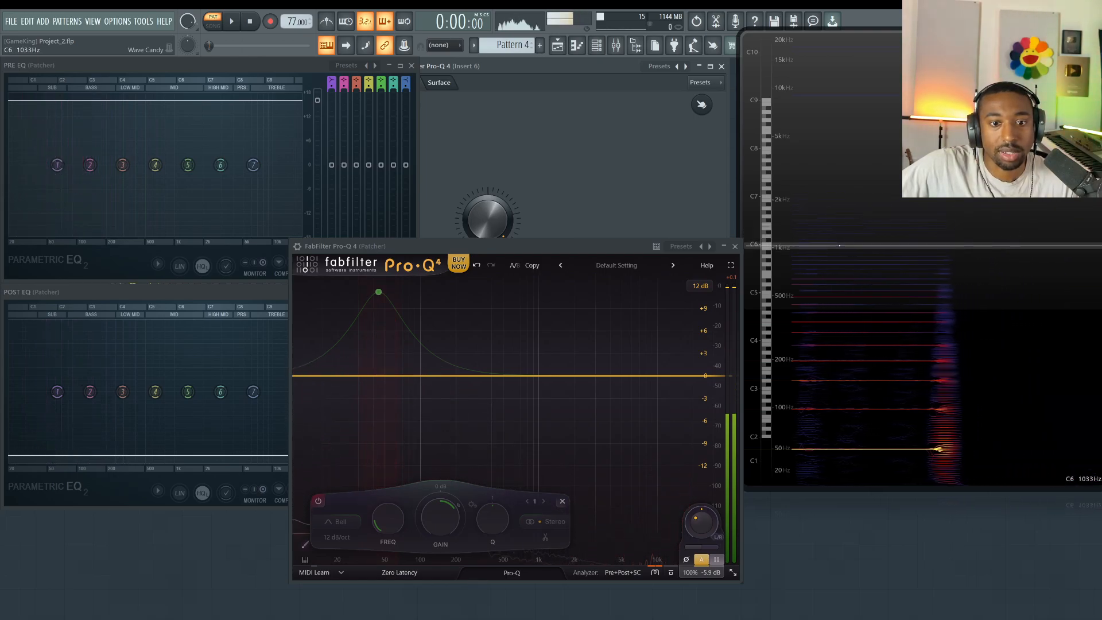
pyautogui.click(229, 20)
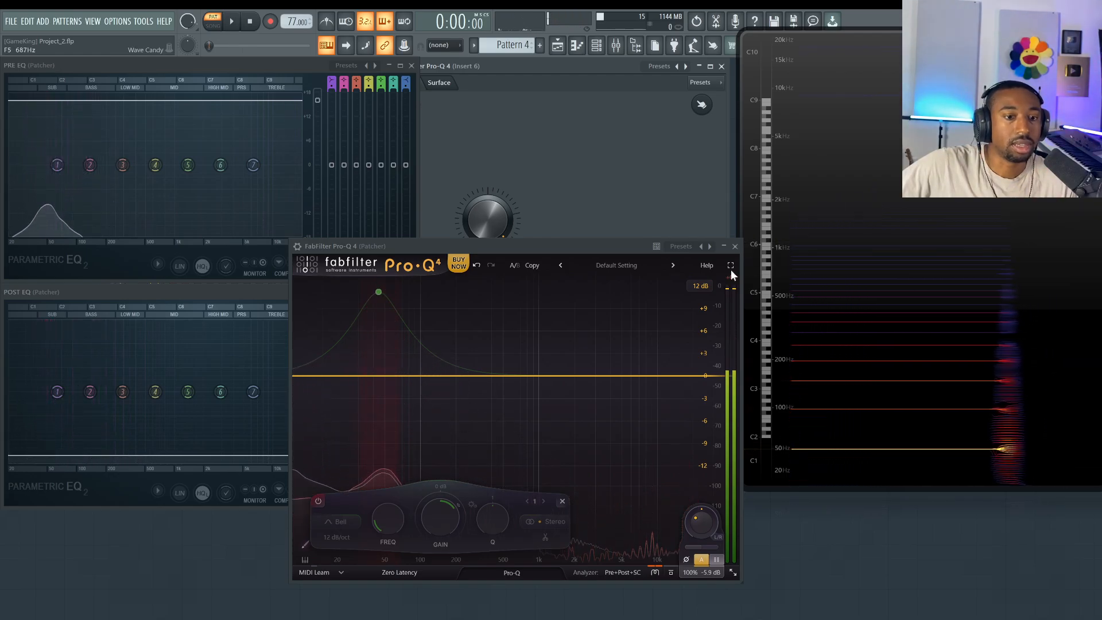
pyautogui.click(231, 21)
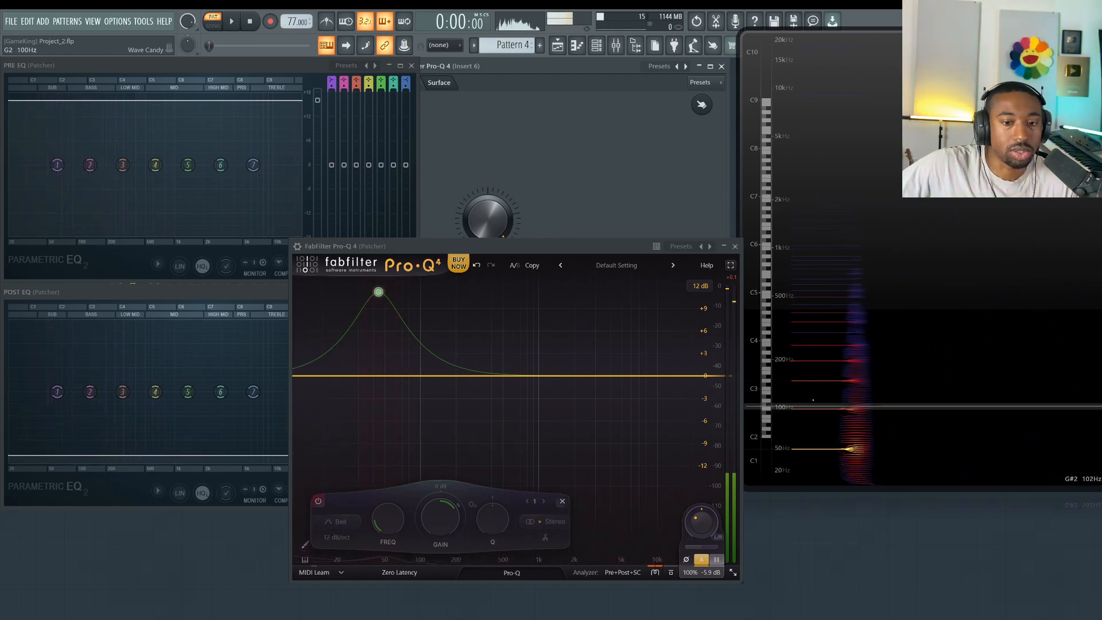
# Start playback to watch bass harmonics in Pro-Q 4, both EQs and Wave Candy.
pyautogui.click(235, 22)
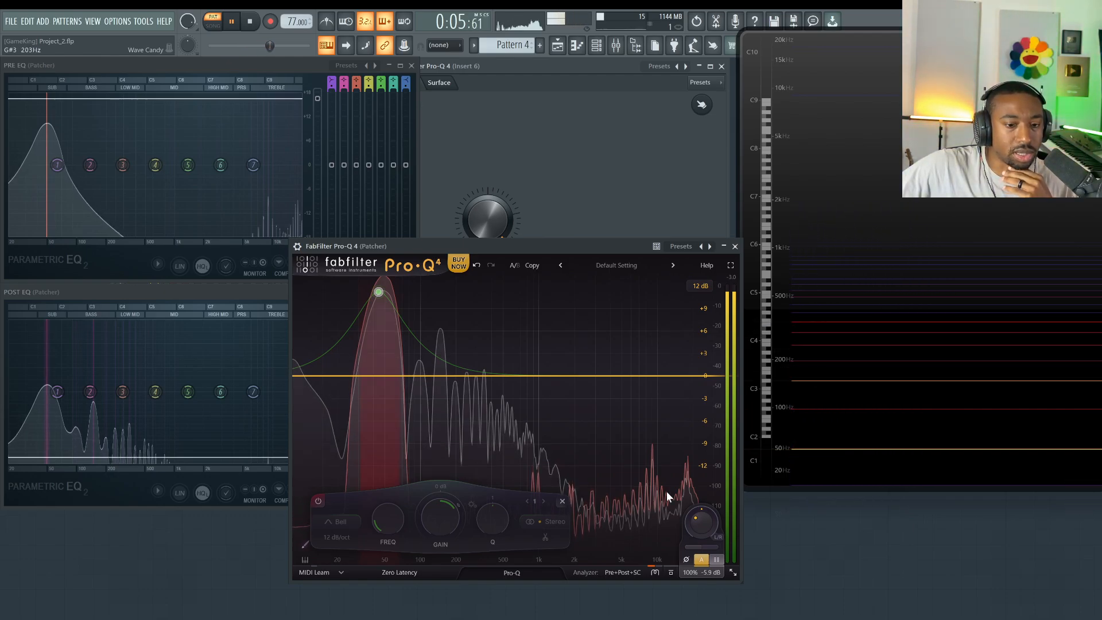
# Audition Pro-Q 4's Warm then Subtle saturation characters, then close the plug-in.
pyautogui.click(654, 572)
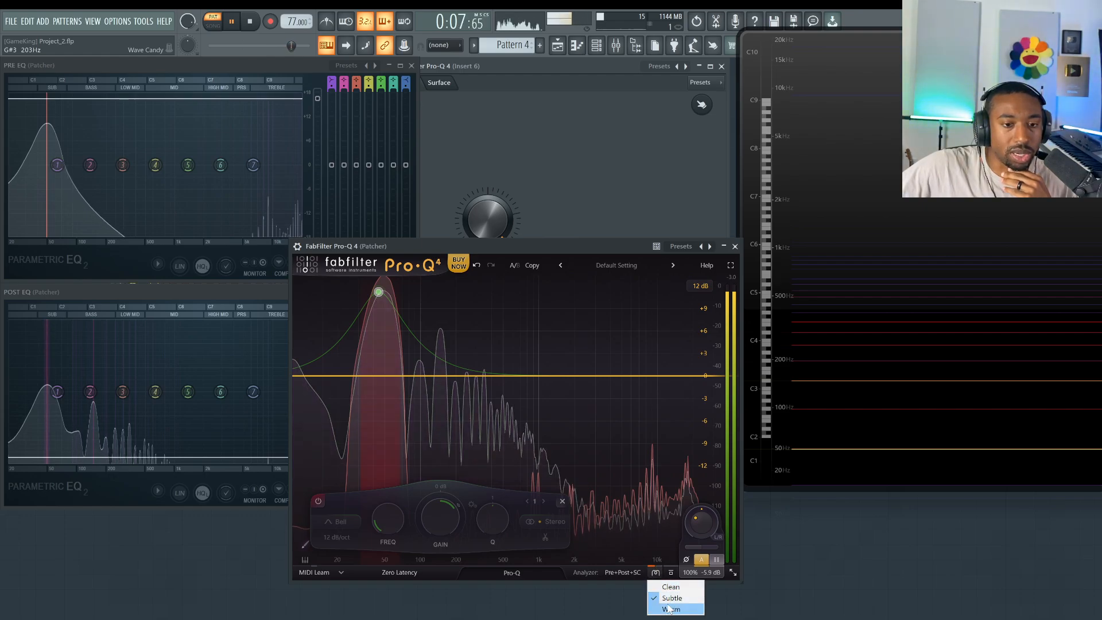
pyautogui.click(671, 609)
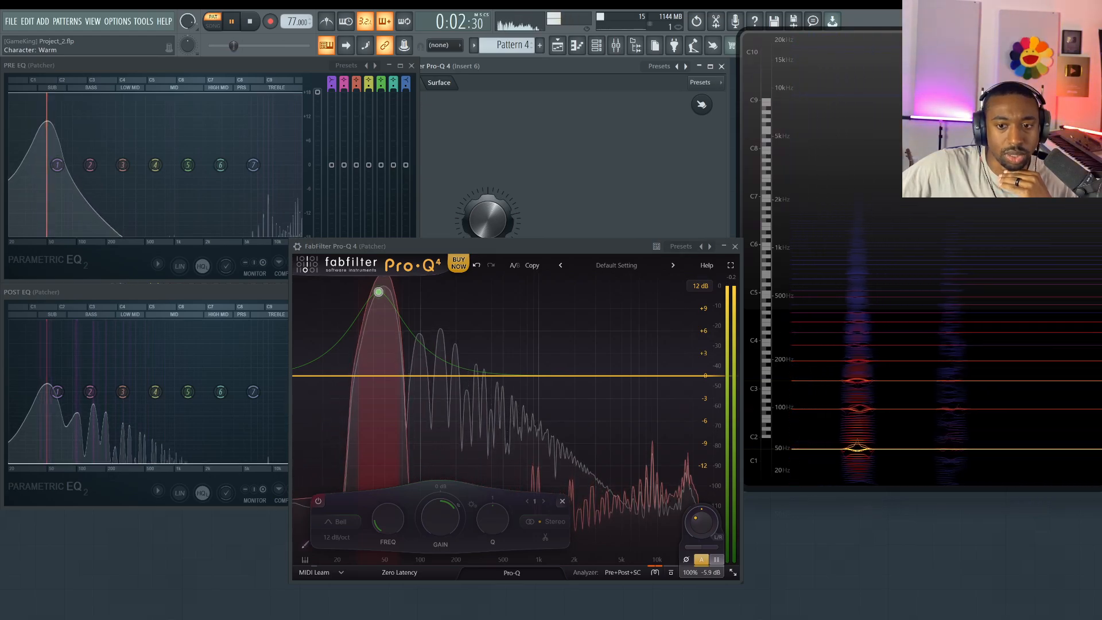
pyautogui.click(658, 572)
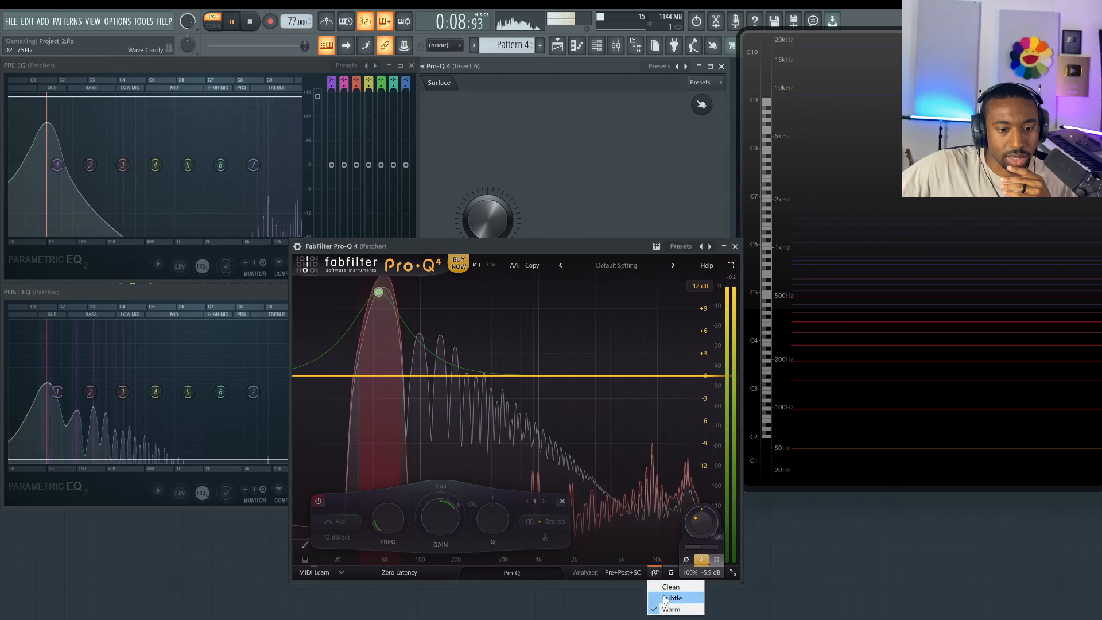
pyautogui.click(675, 597)
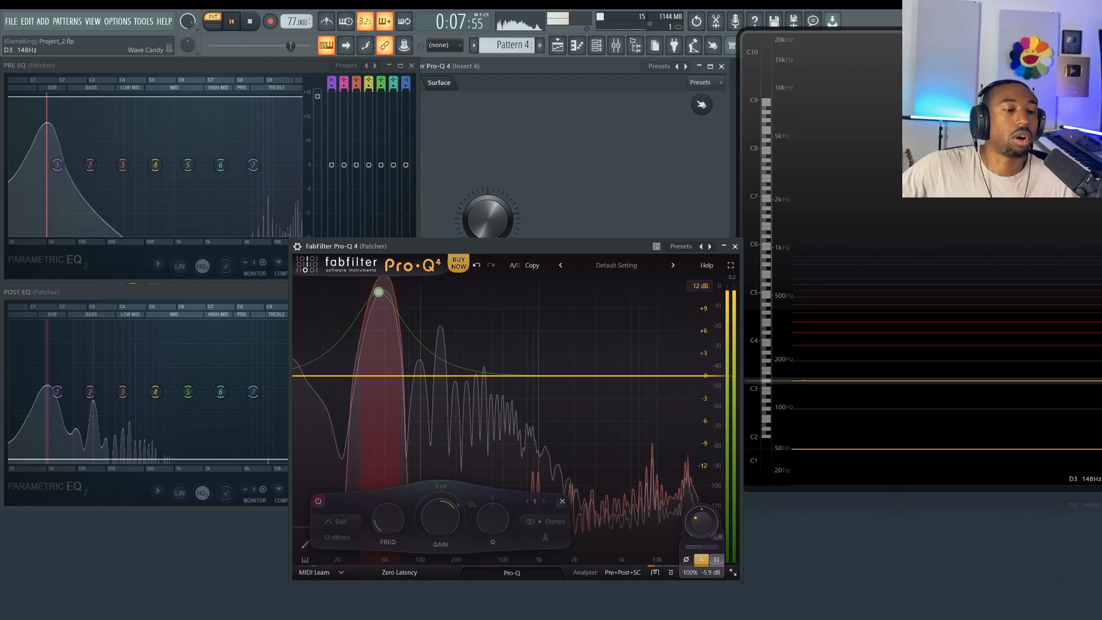
pyautogui.click(735, 246)
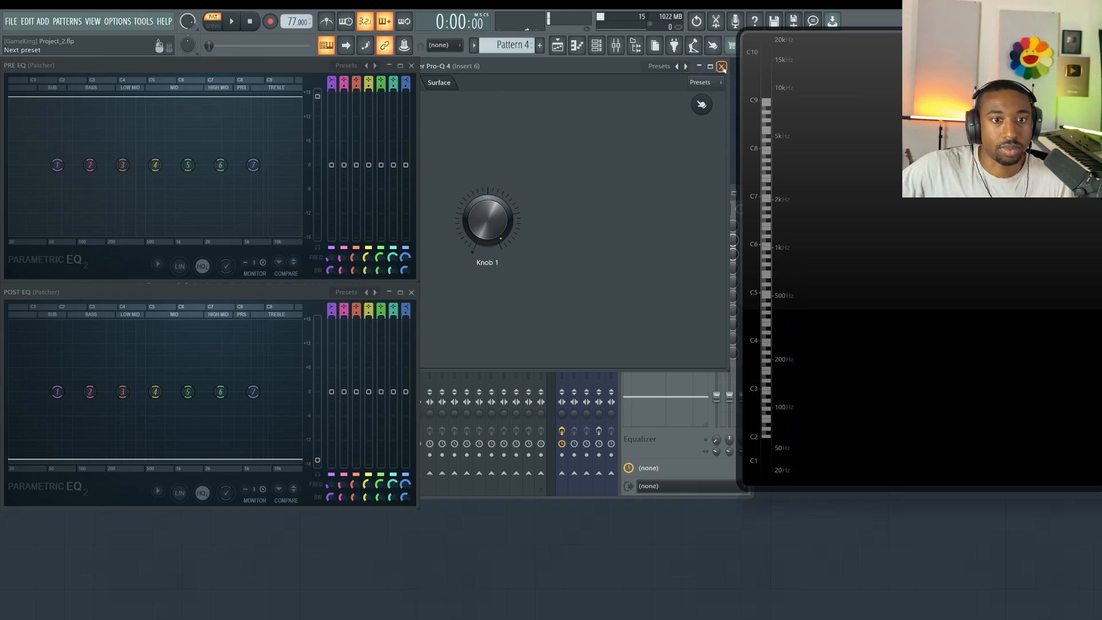
# Reopen Pro-Q 4 in the insert 6 Patcher with its low bell boost intact.
pyautogui.click(458, 90)
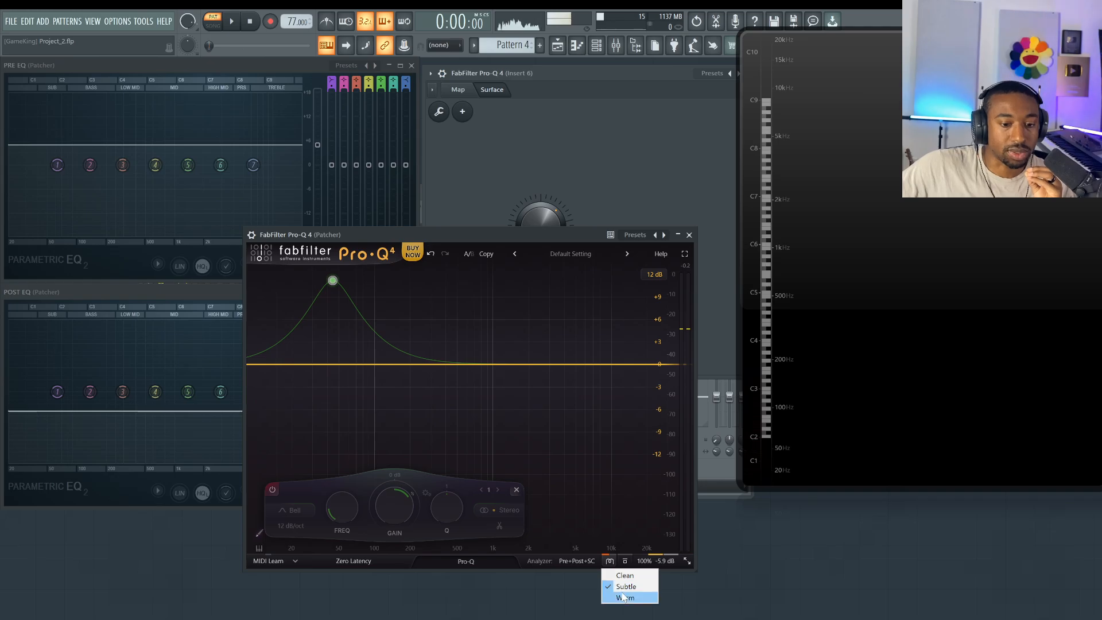
# Switch Pro-Q 4 to Warm saturation, play to hear the harmonics, then stop.
pyautogui.click(629, 599)
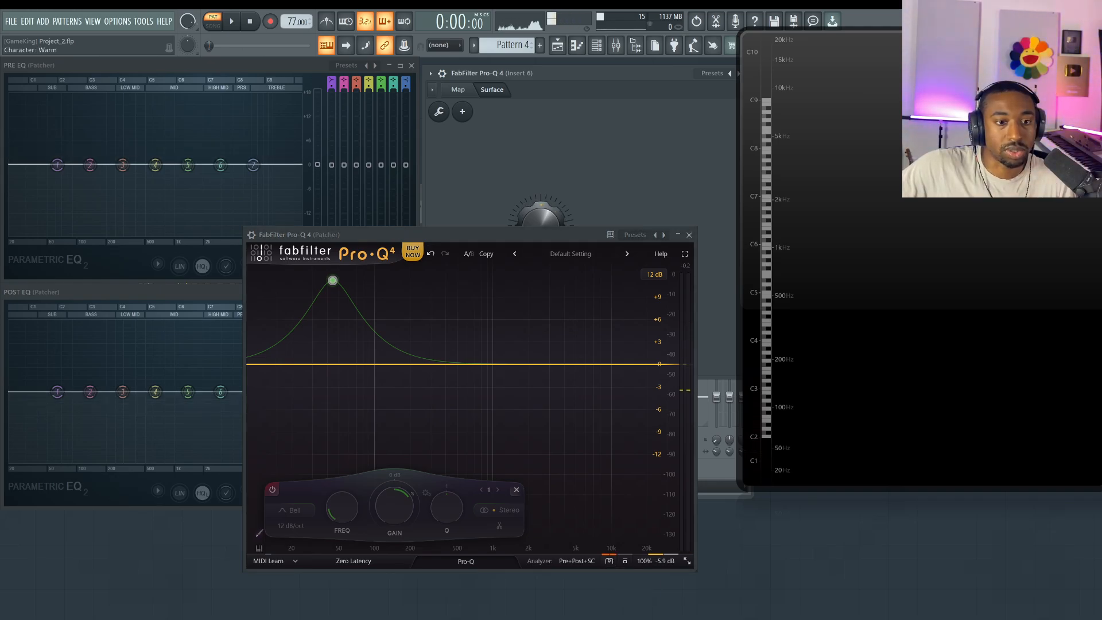
pyautogui.click(220, 22)
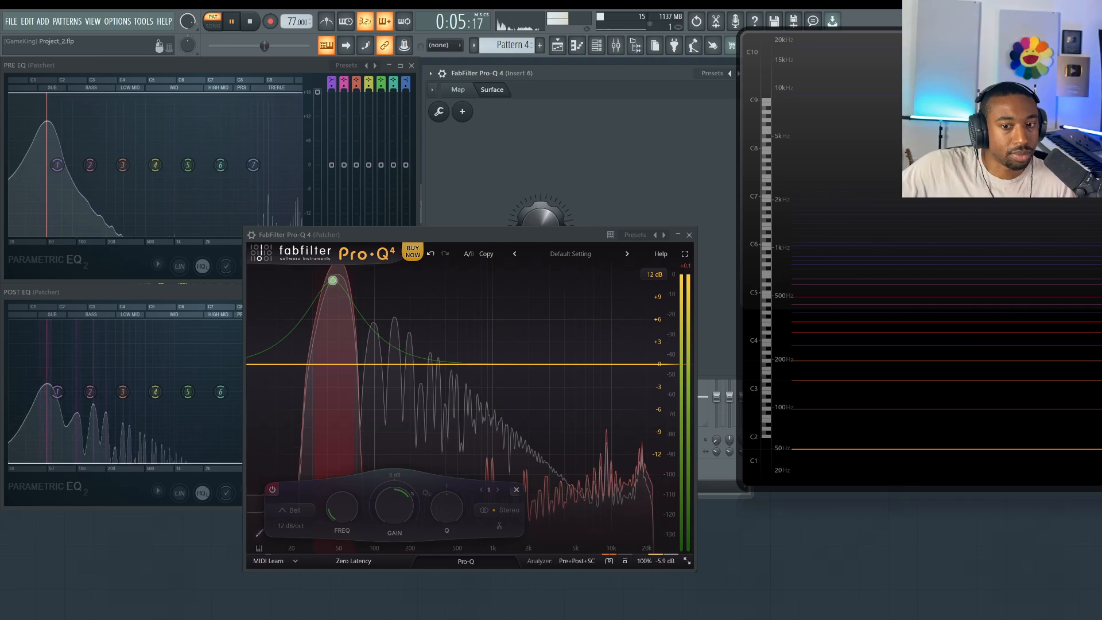
pyautogui.click(245, 21)
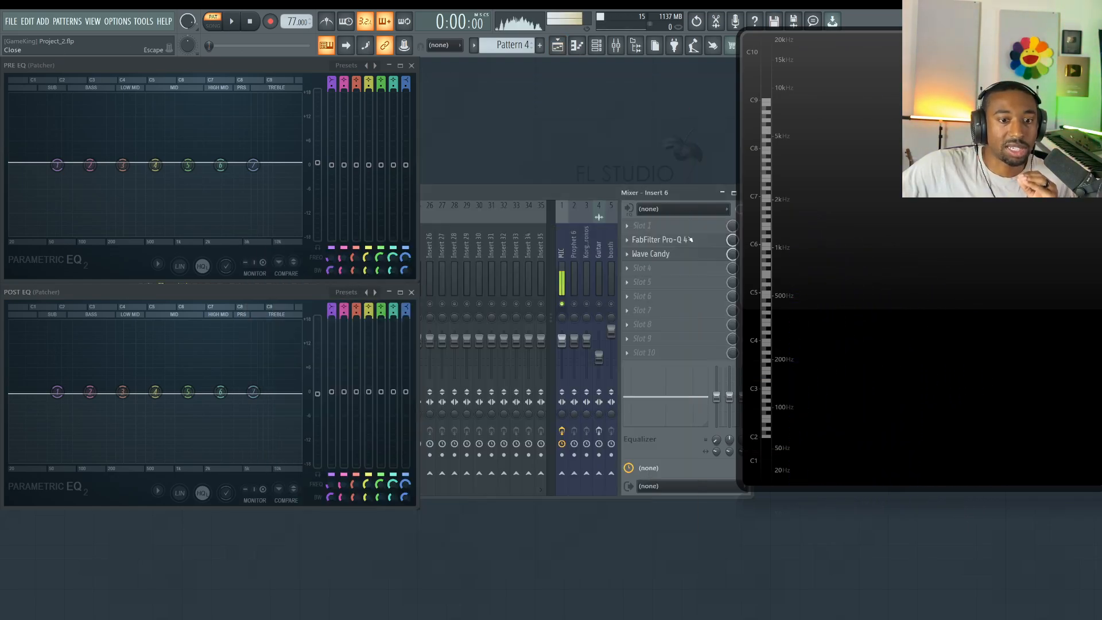
# Open the mixer and select HARDBOOMBAP, then insert 6, revealing its Pro-Q 4 and Wave Candy slots.
pyautogui.click(558, 44)
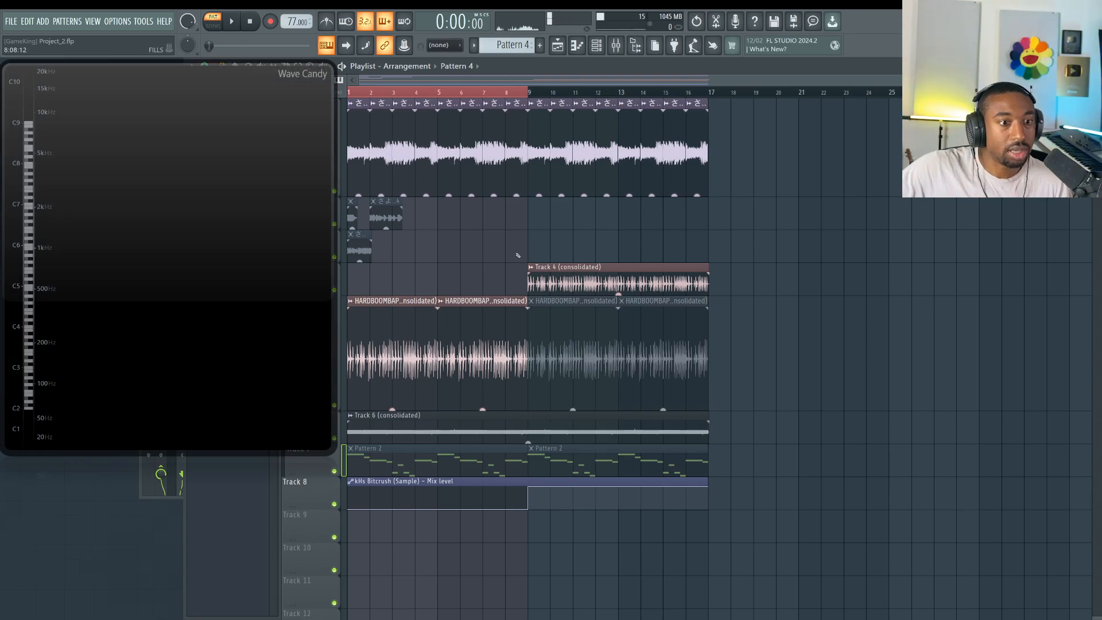
pyautogui.click(217, 22)
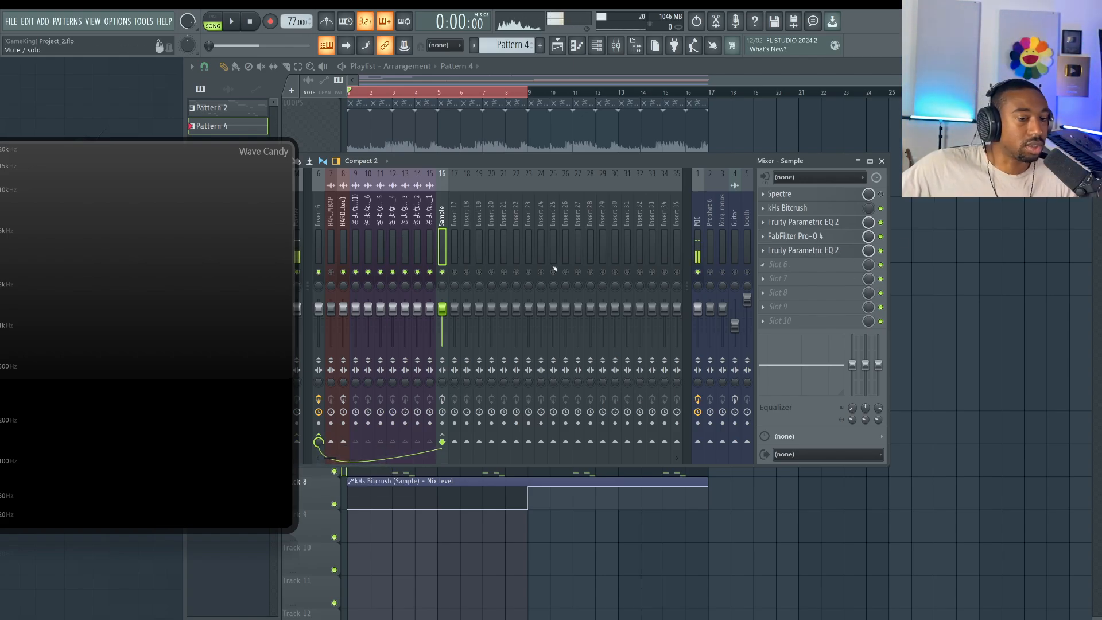
pyautogui.click(343, 230)
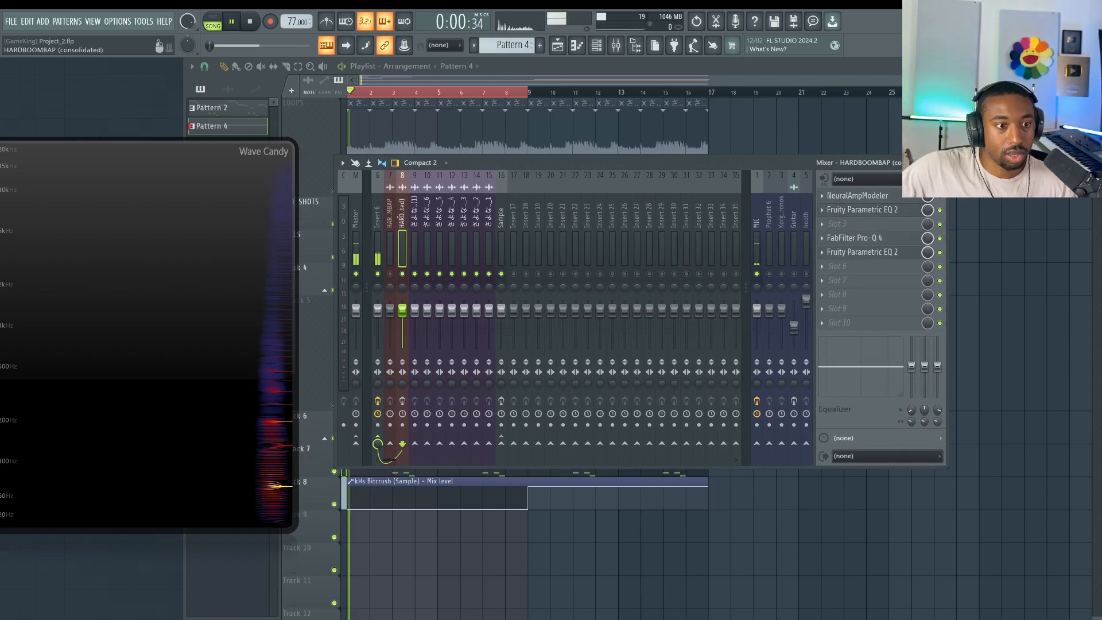
pyautogui.click(377, 221)
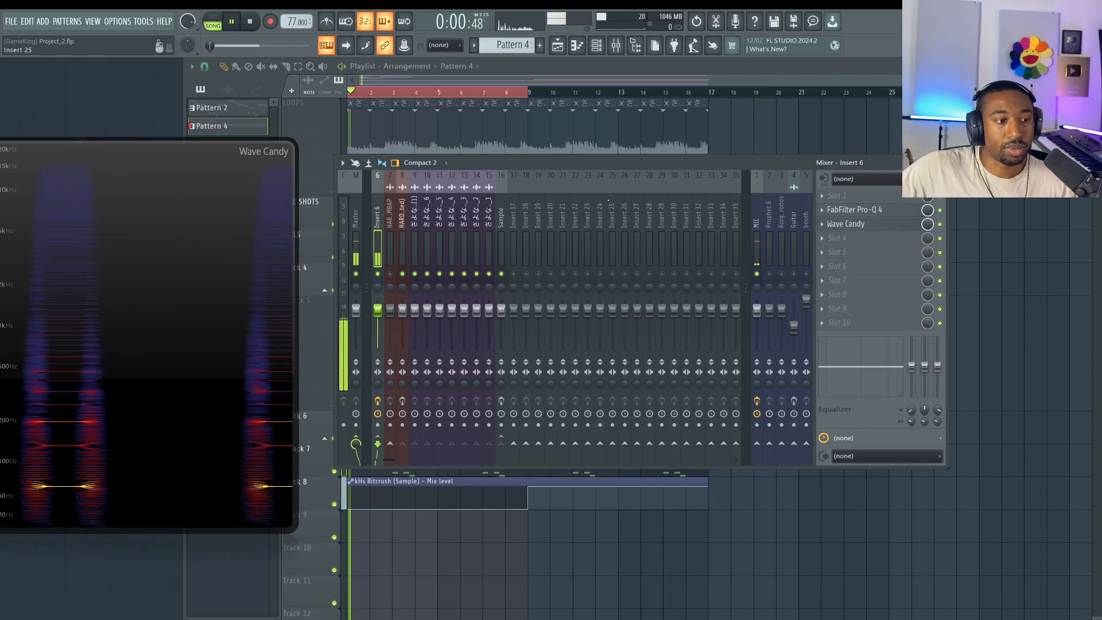
pyautogui.click(855, 210)
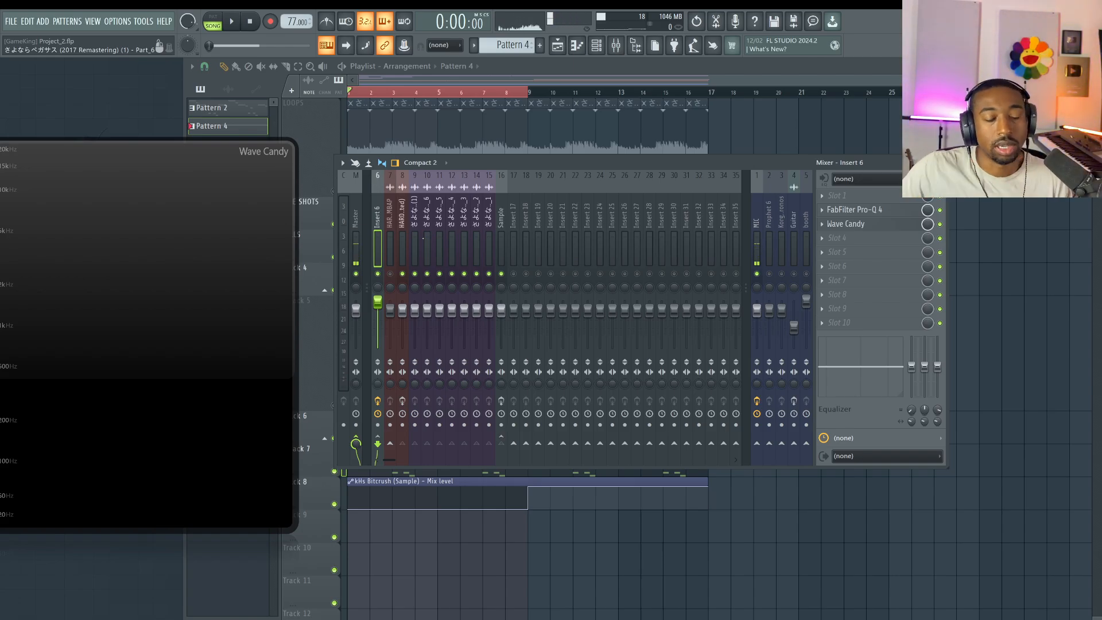
pyautogui.click(402, 222)
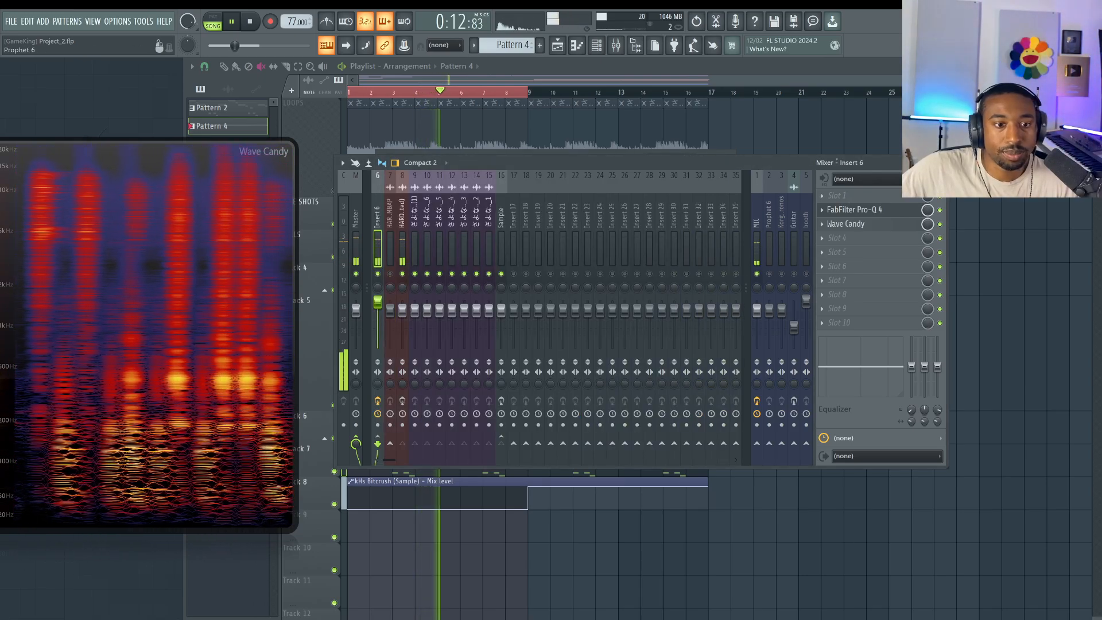
# Open insert 6's Pro-Q 4 Patcher surface with its single knob.
pyautogui.click(854, 210)
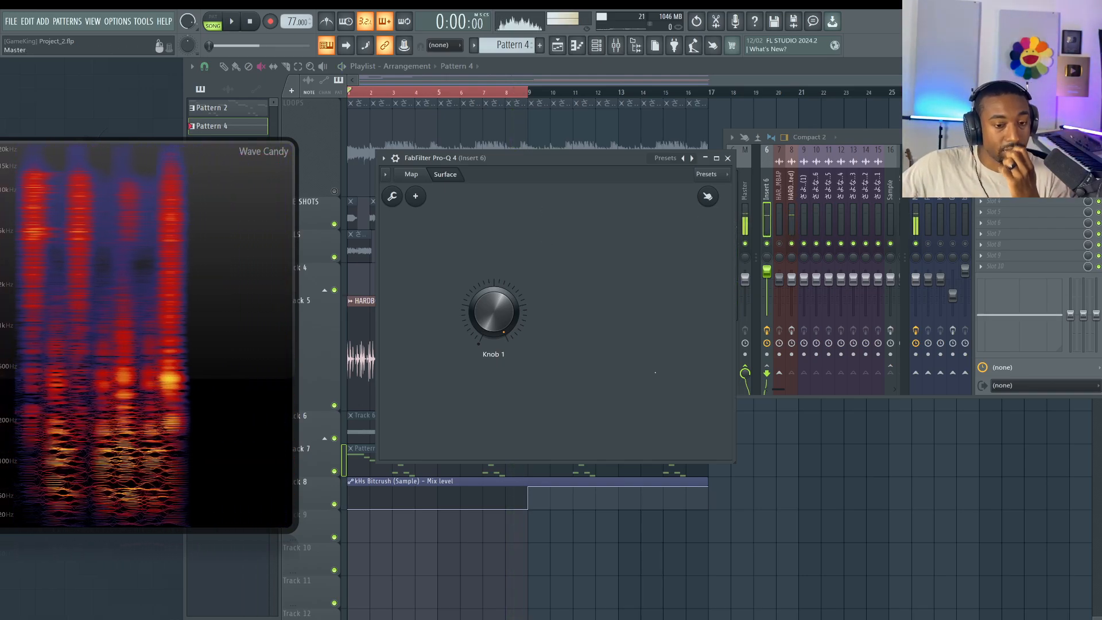
# Select the Sample mixer track (insert 16) to show its Pro-Q 4 and Parametric EQ 2 slots.
pyautogui.click(728, 158)
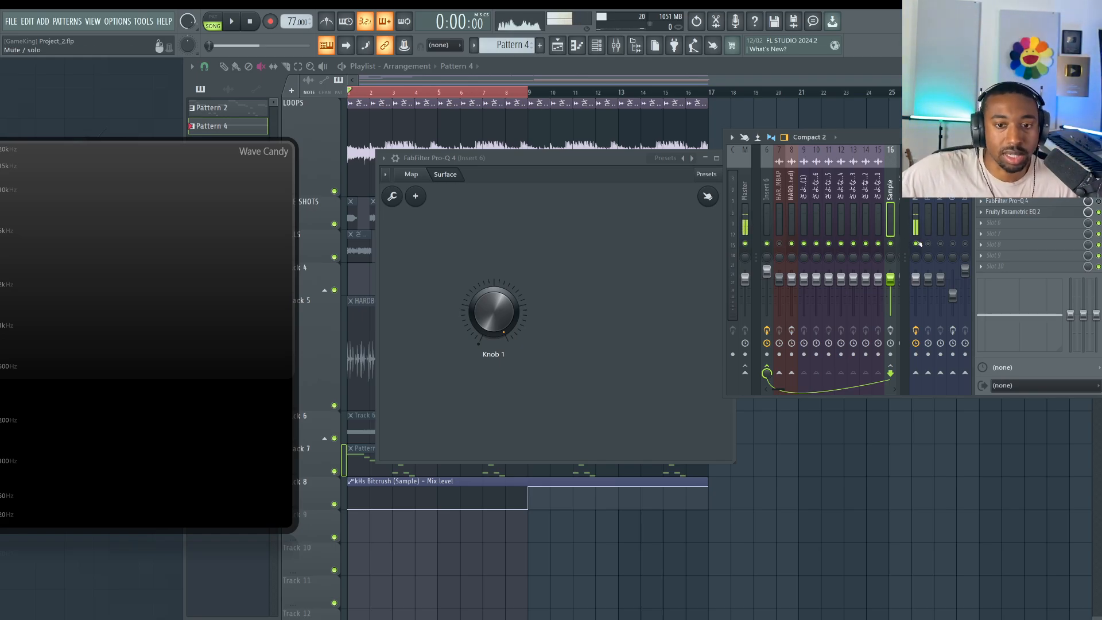
# Play the song, then open the Sample track's Fruity Parametric EQ 2 with its flat seven-band curve.
pyautogui.click(238, 21)
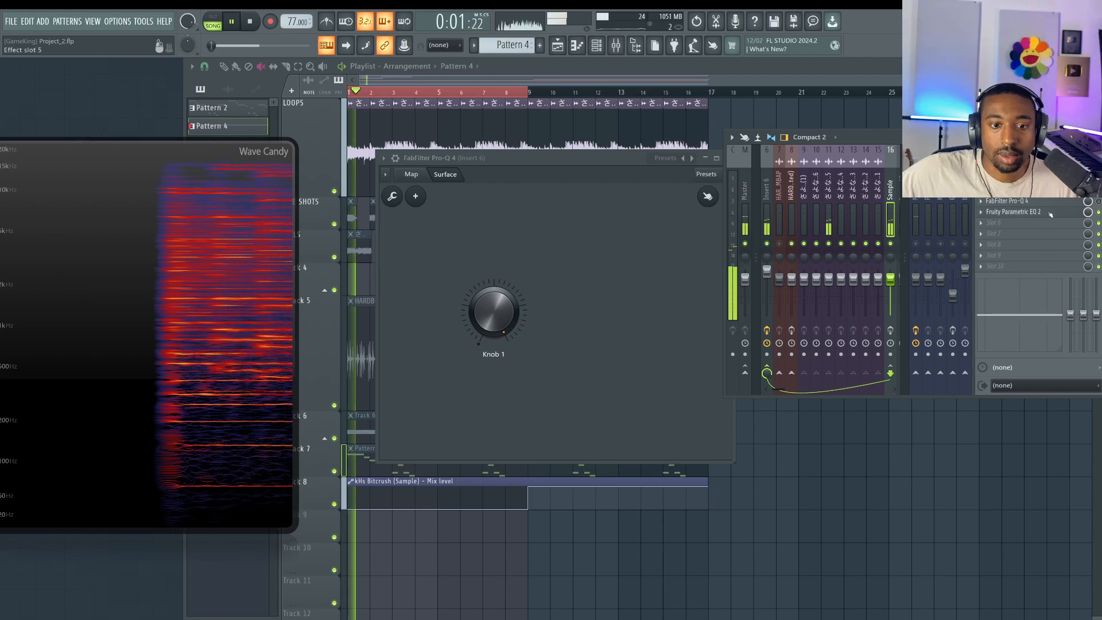
pyautogui.click(245, 21)
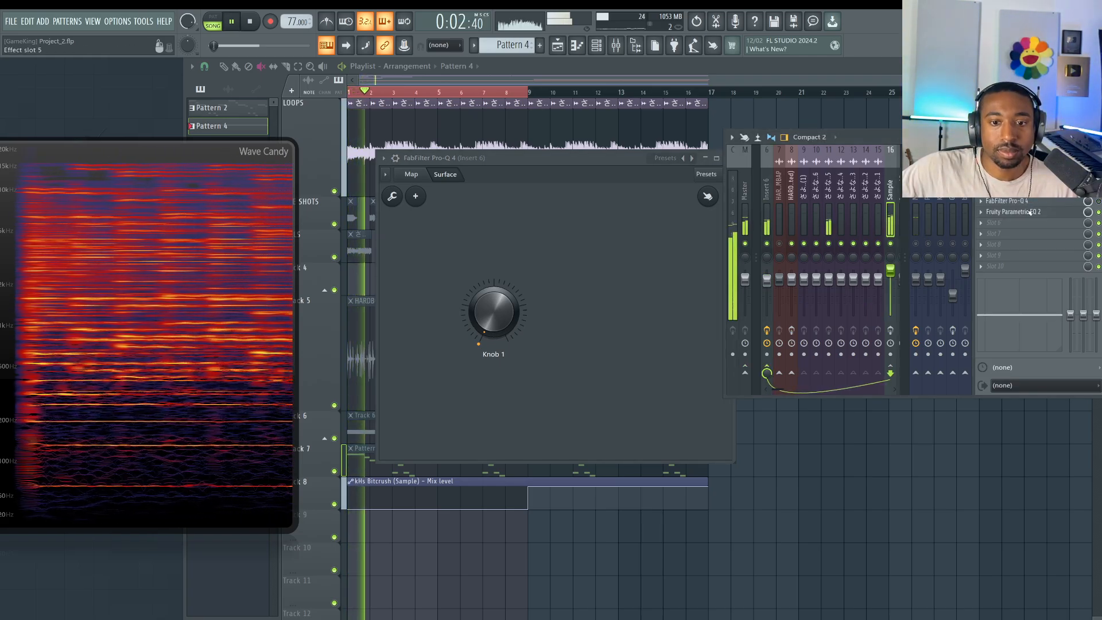
pyautogui.click(1013, 212)
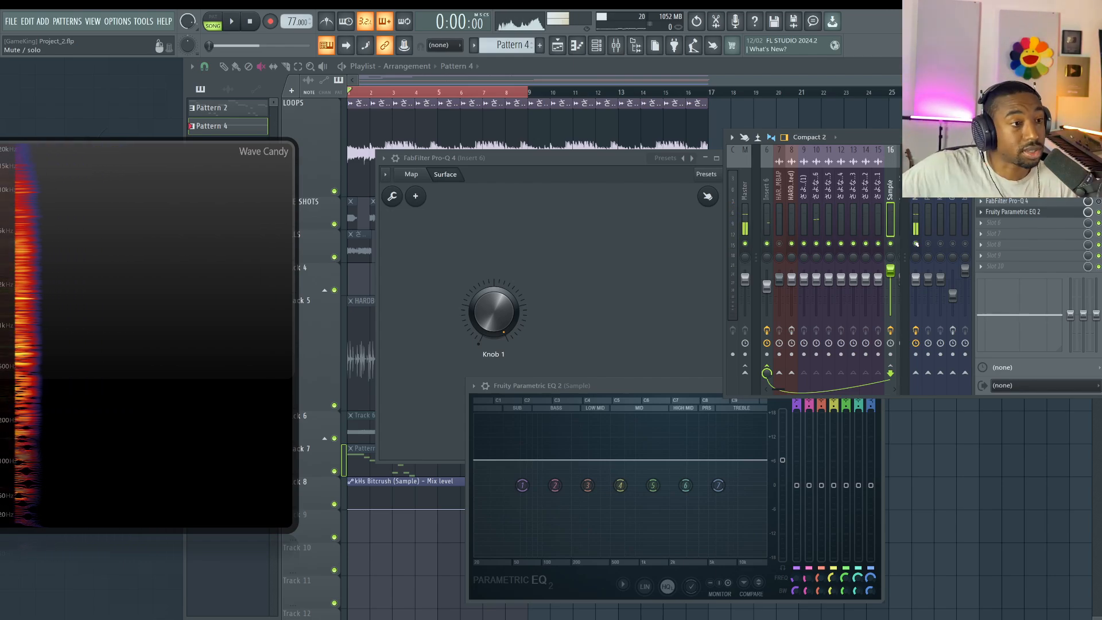
# Reopen Pro-Q 4 from insert 6's Patcher map, showing its low-frequency bell boost.
pyautogui.click(238, 21)
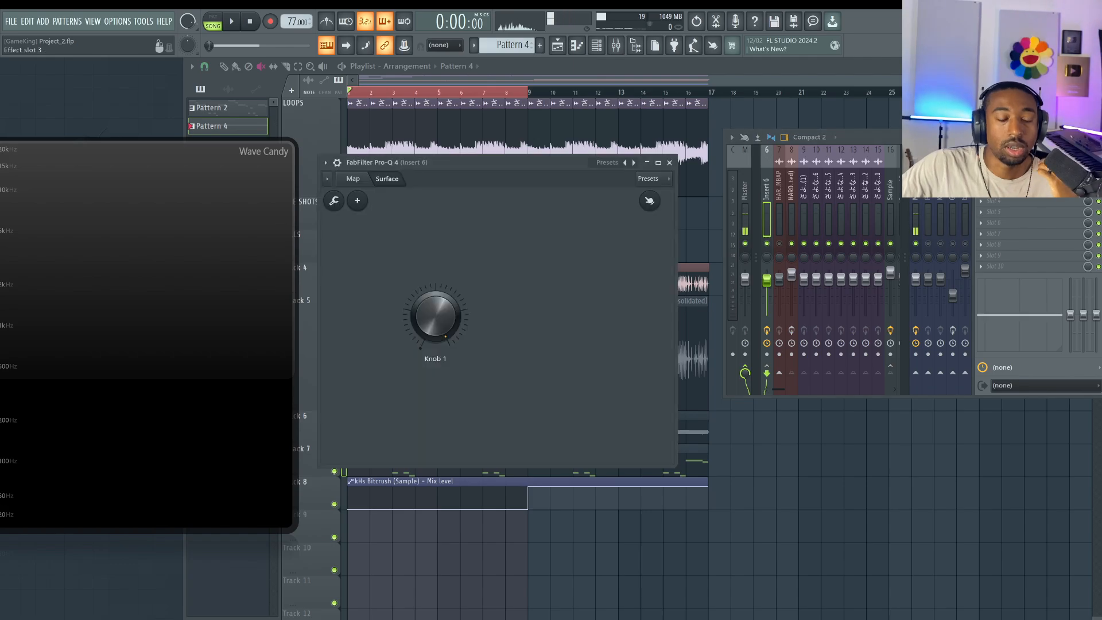
pyautogui.click(352, 179)
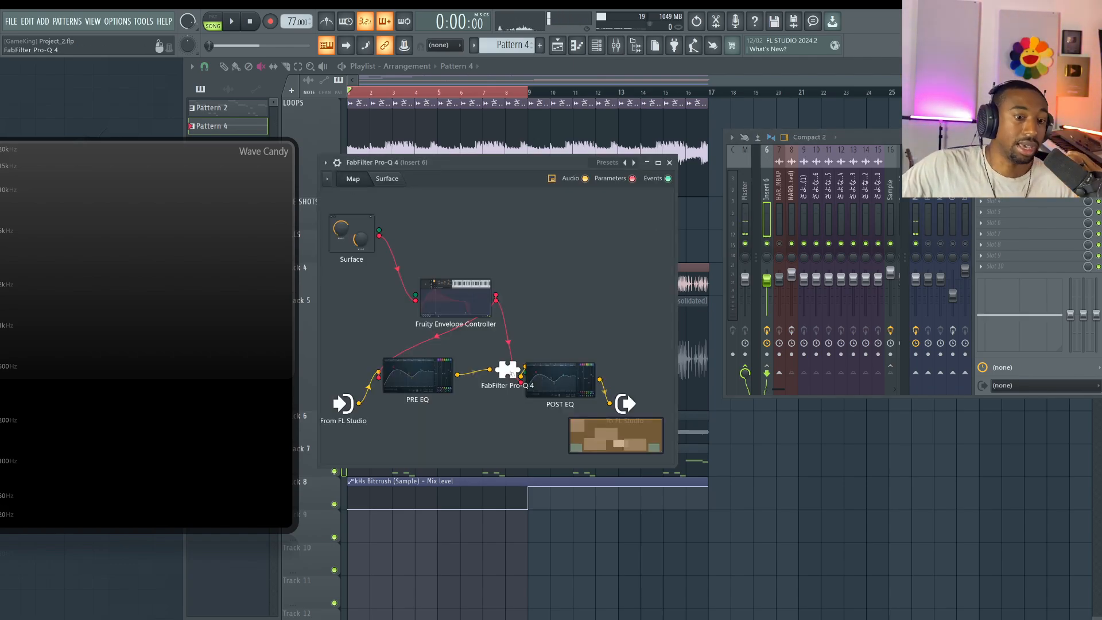
pyautogui.doubleClick(508, 371)
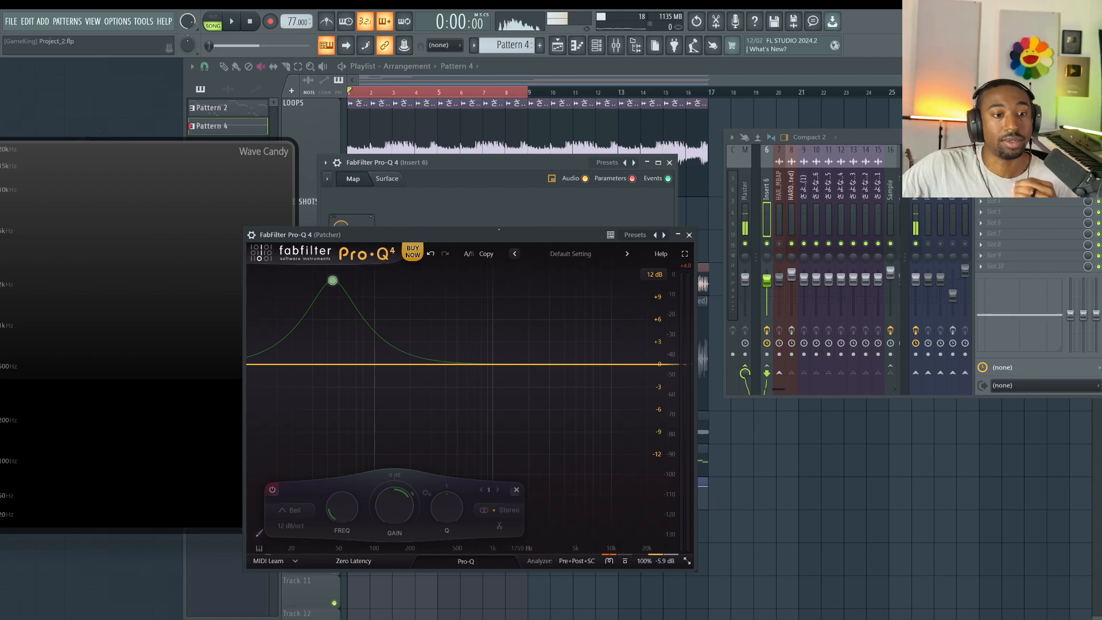